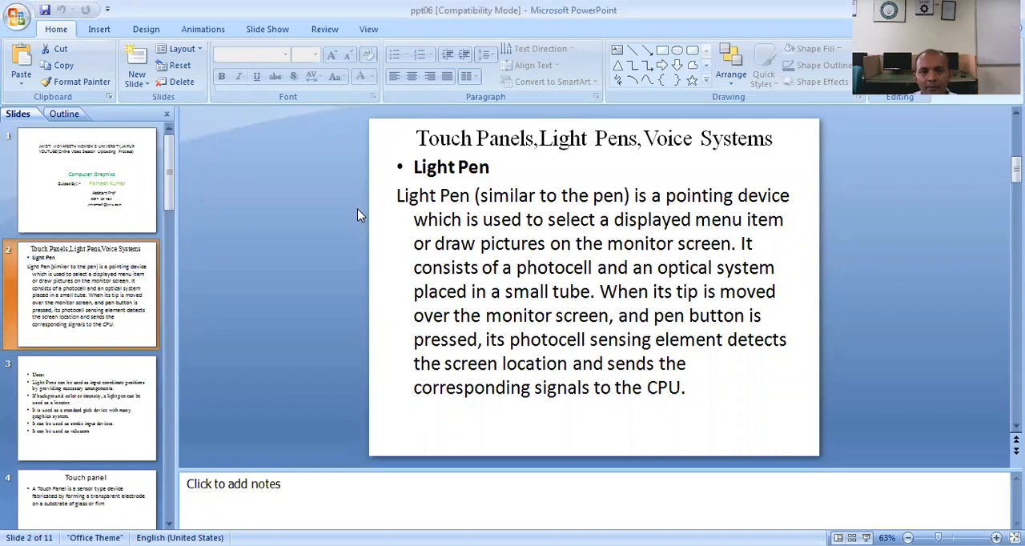
- Revisit the title and Light Pen slides, then show slide 4 defining a touch panel
{"action": "left_click", "coordinate": [86, 179]}
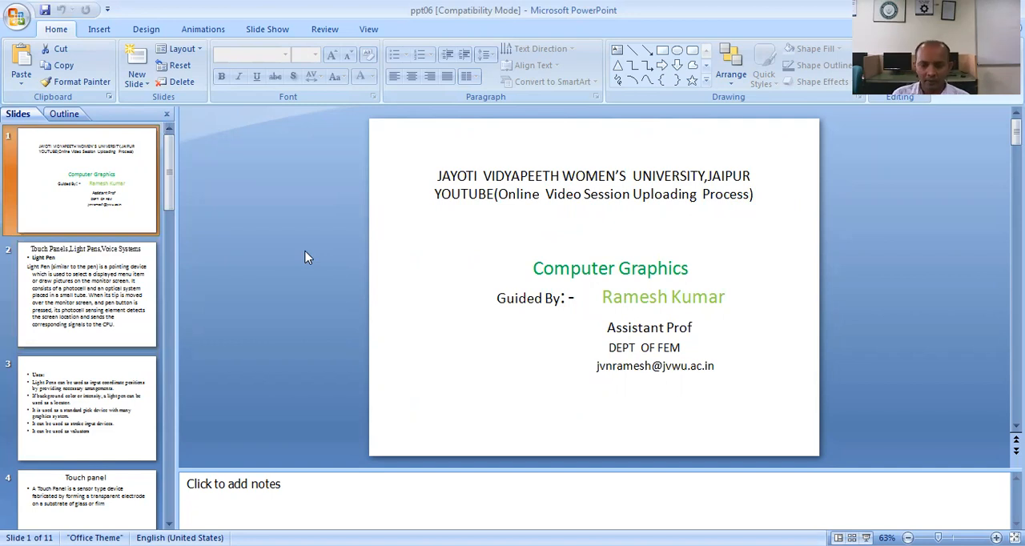
{"action": "left_click", "coordinate": [87, 295]}
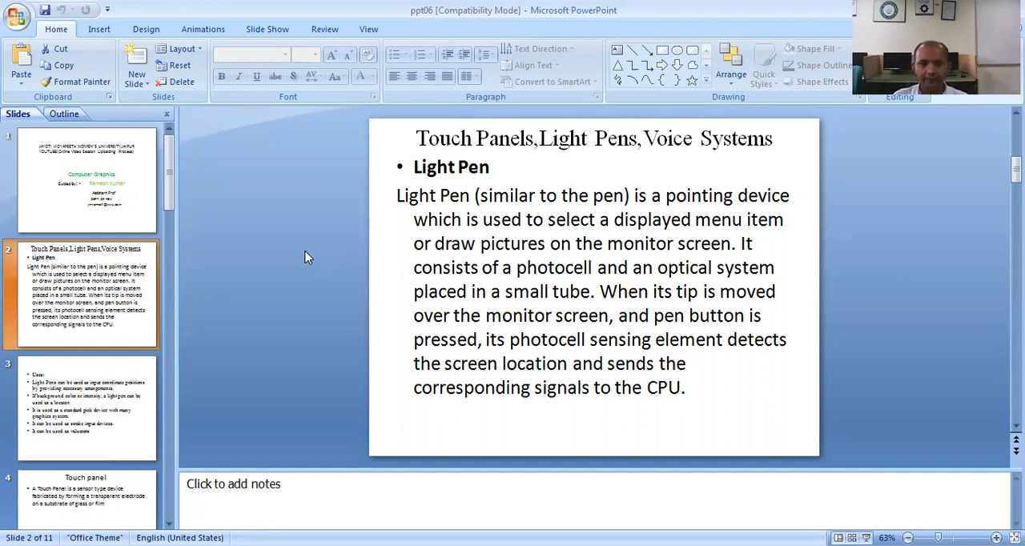
{"action": "left_click", "coordinate": [84, 409]}
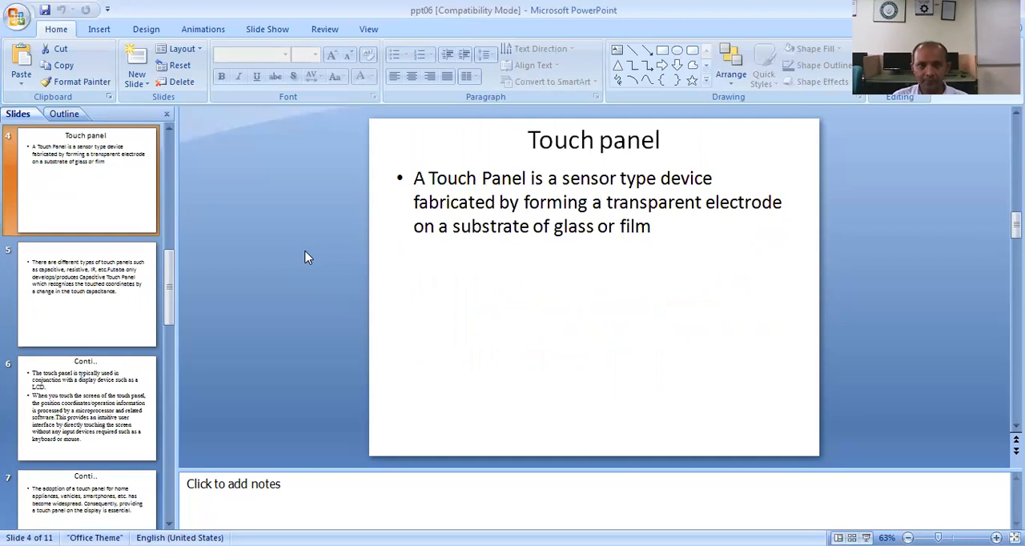
- Show slide 5 on touch panel types and Futaba's capacitive touch panel
{"action": "left_click", "coordinate": [86, 295]}
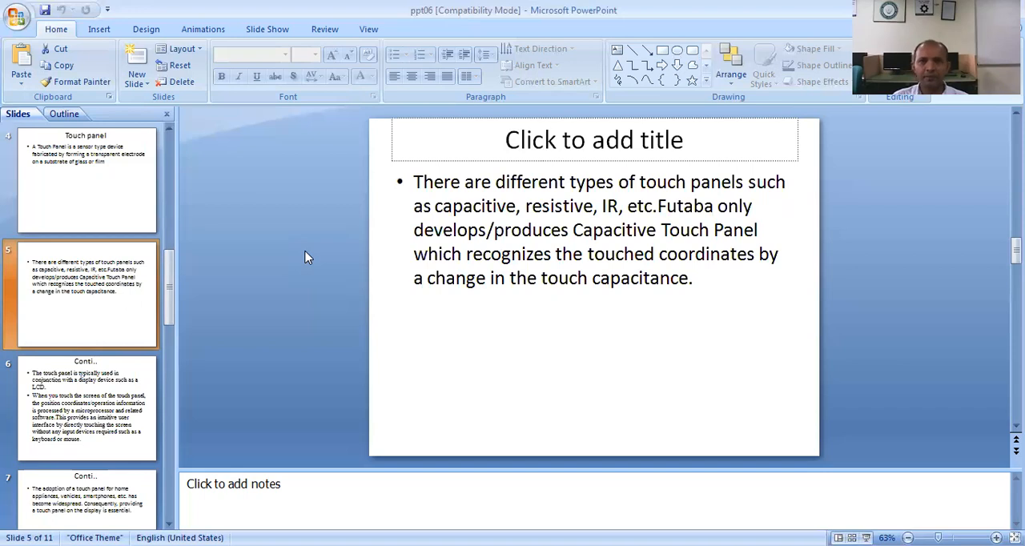
- Show the continuation slides on touch panels with display devices and their widespread adoption
{"action": "left_click", "coordinate": [87, 409]}
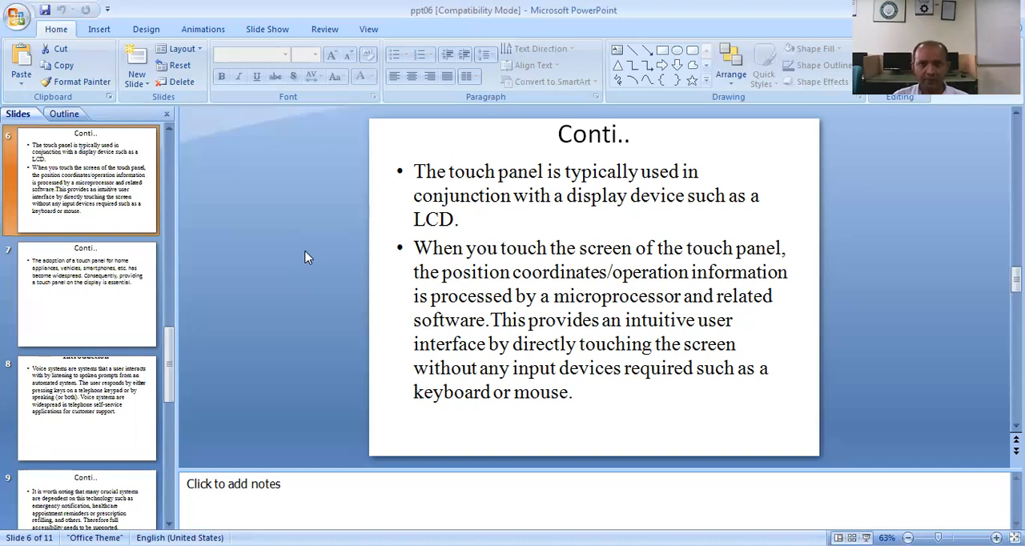
{"action": "left_click", "coordinate": [87, 294]}
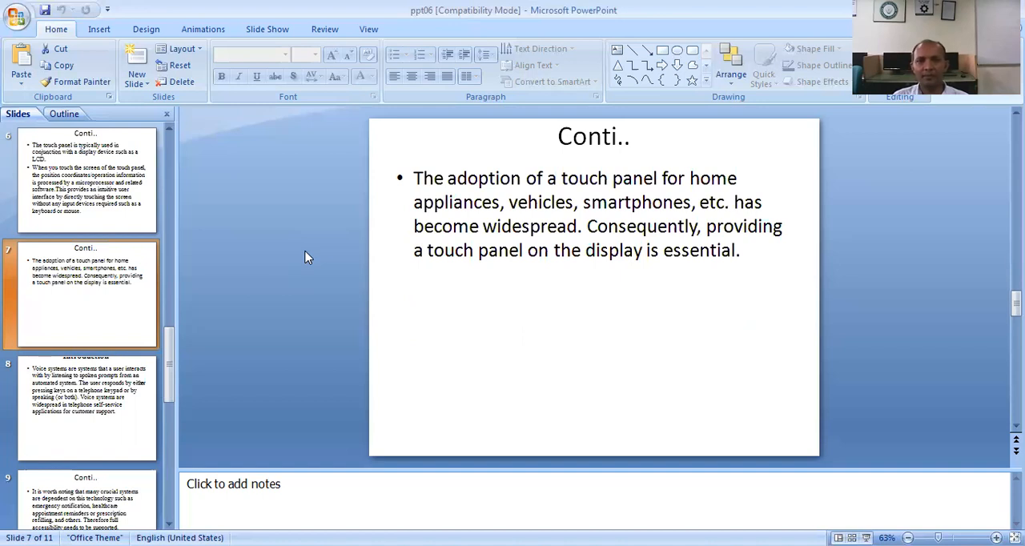
- Advance through the last continuation slide on emergency notifications and reach the Thank You slide
{"action": "left_click", "coordinate": [86, 408]}
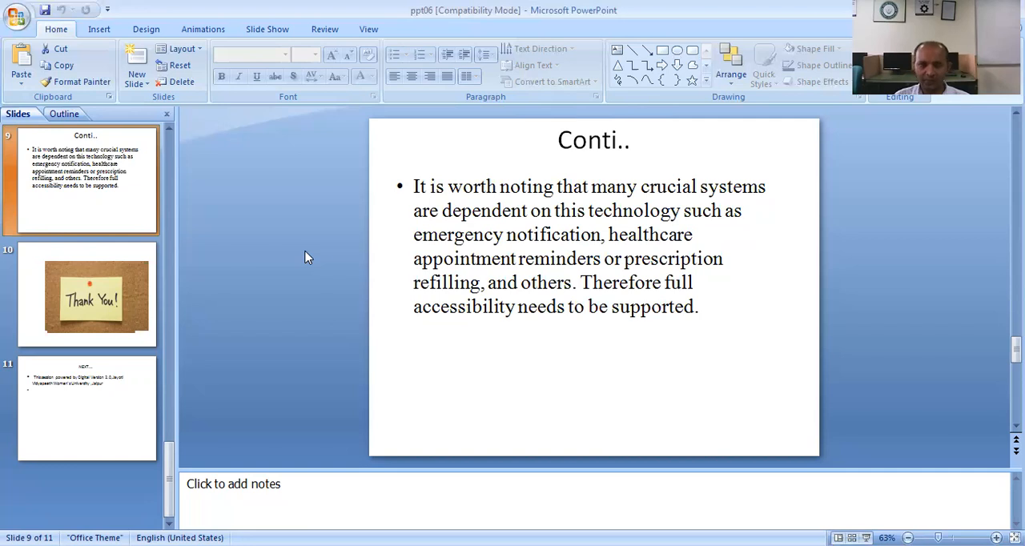
{"action": "left_click", "coordinate": [86, 295]}
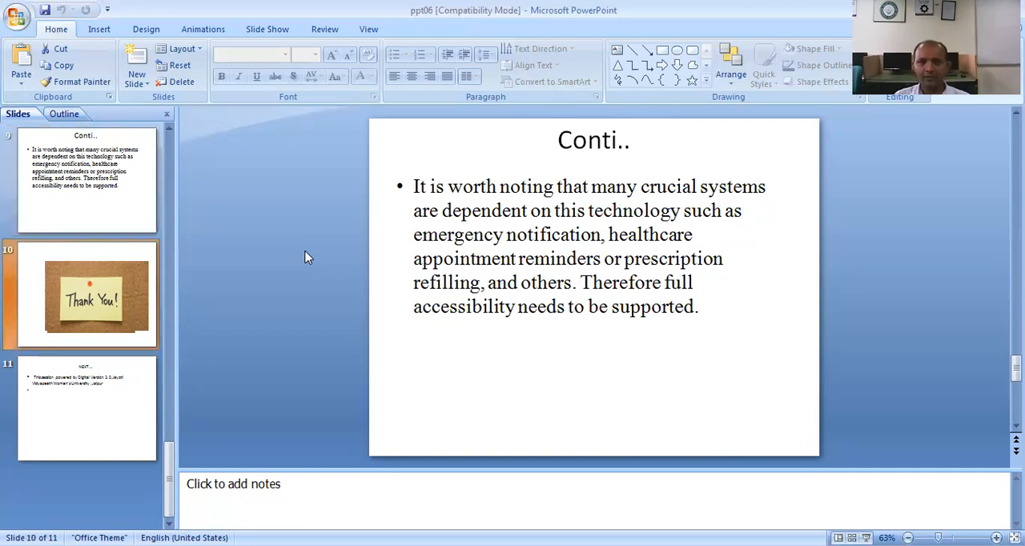